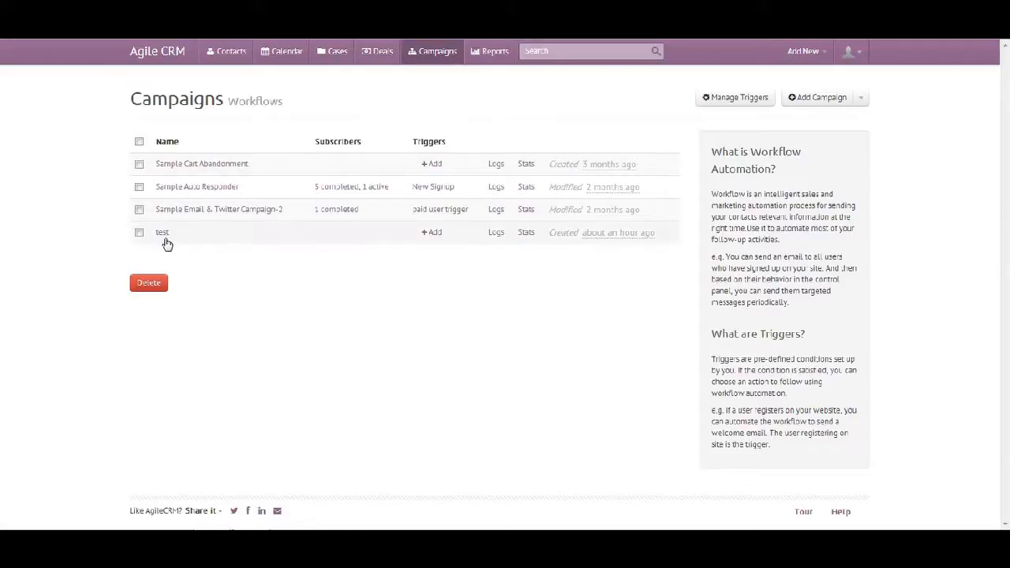
mouse_move(439, 251)
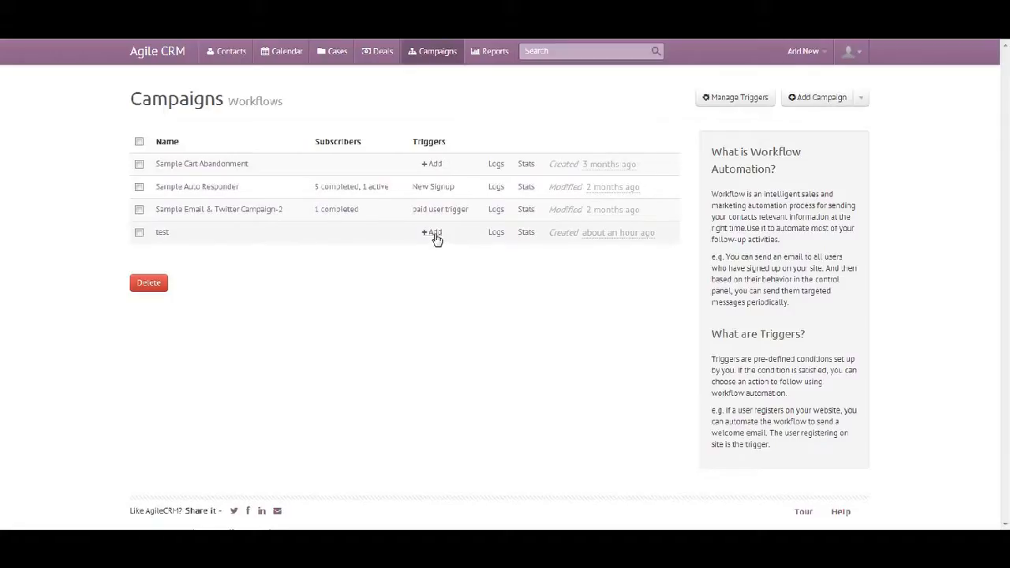
Add a trigger to the test campaign and name it 'hello'.
left_click(431, 232)
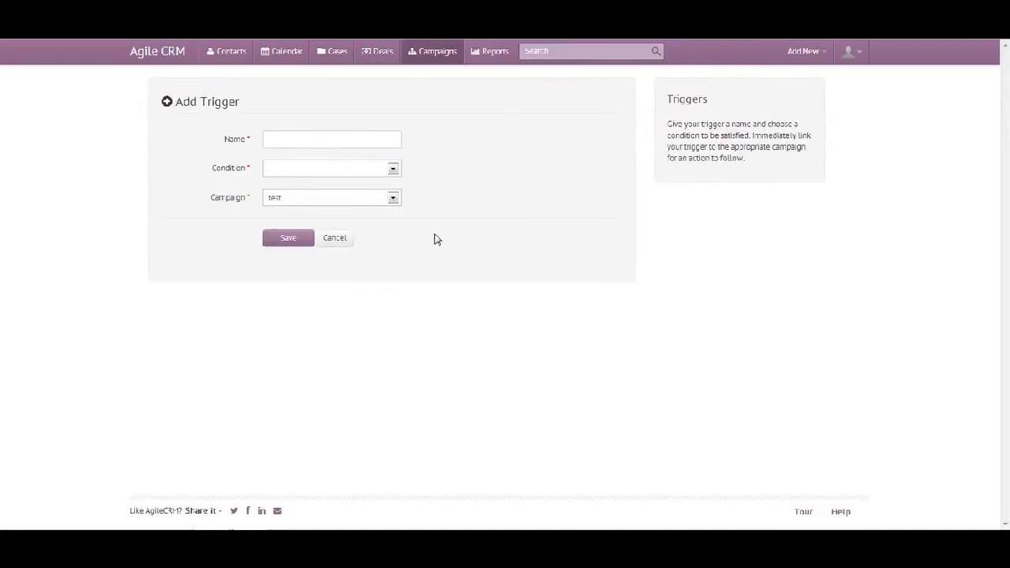
left_click(332, 139)
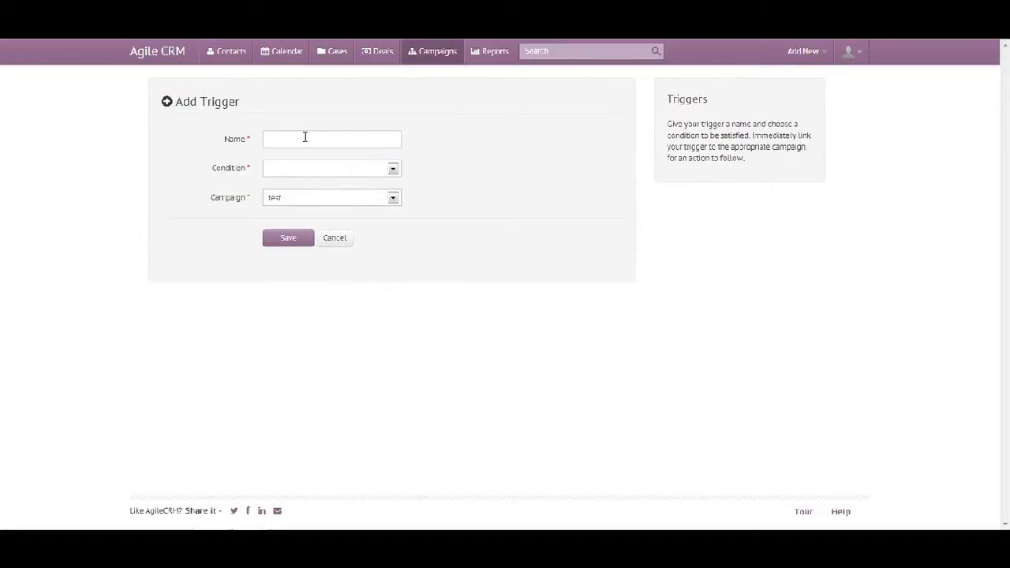
left_click(332, 139)
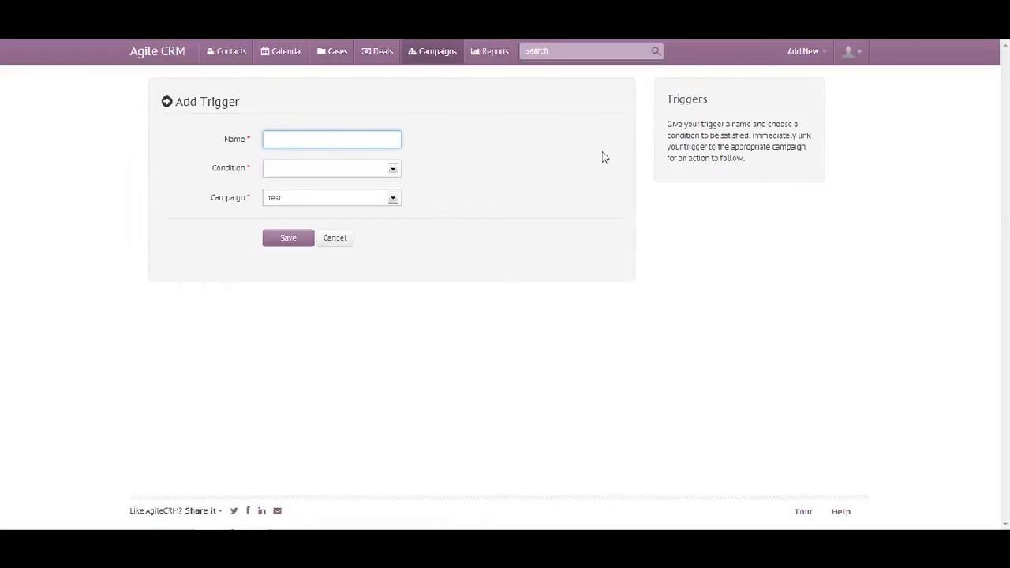
type("hello")
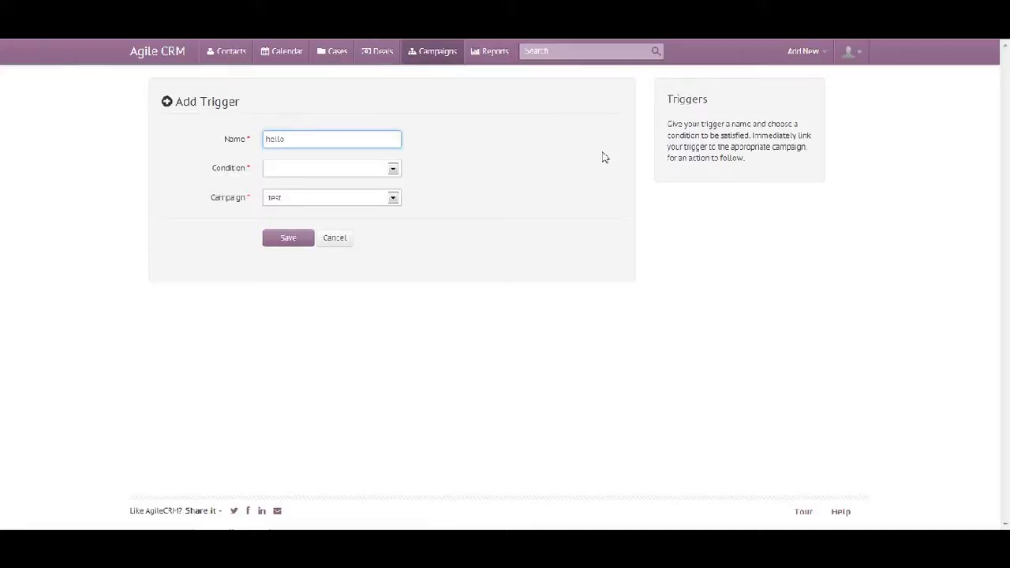
mouse_move(525, 129)
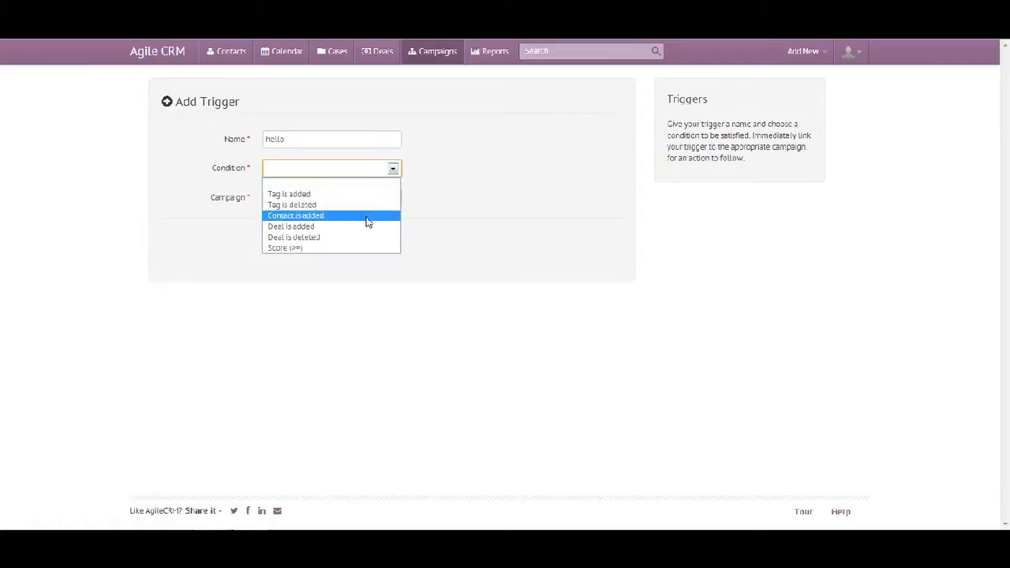
mouse_move(355, 248)
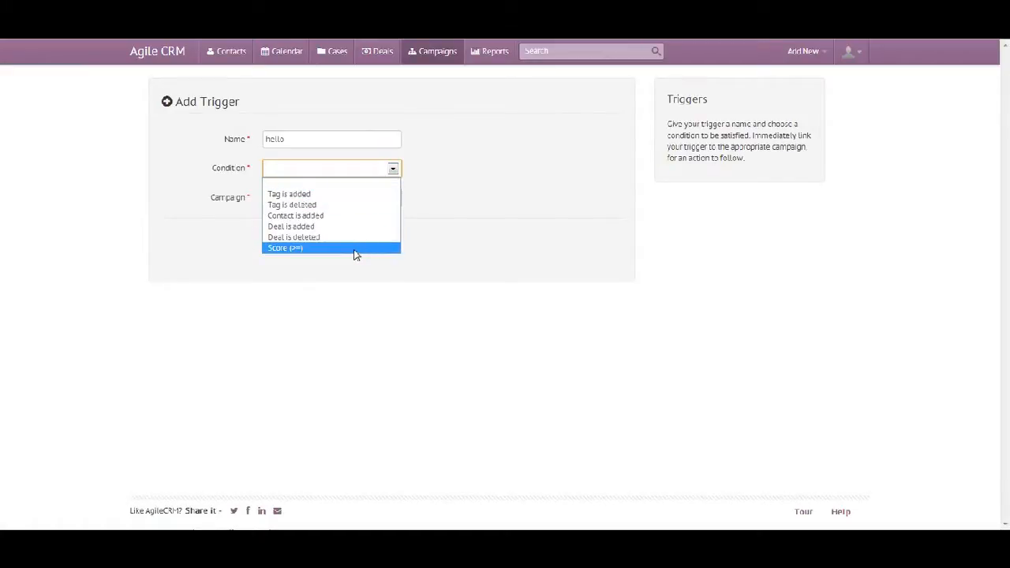
Set the condition to 'Tag is added' with value VIP, then save the trigger.
left_click(284, 248)
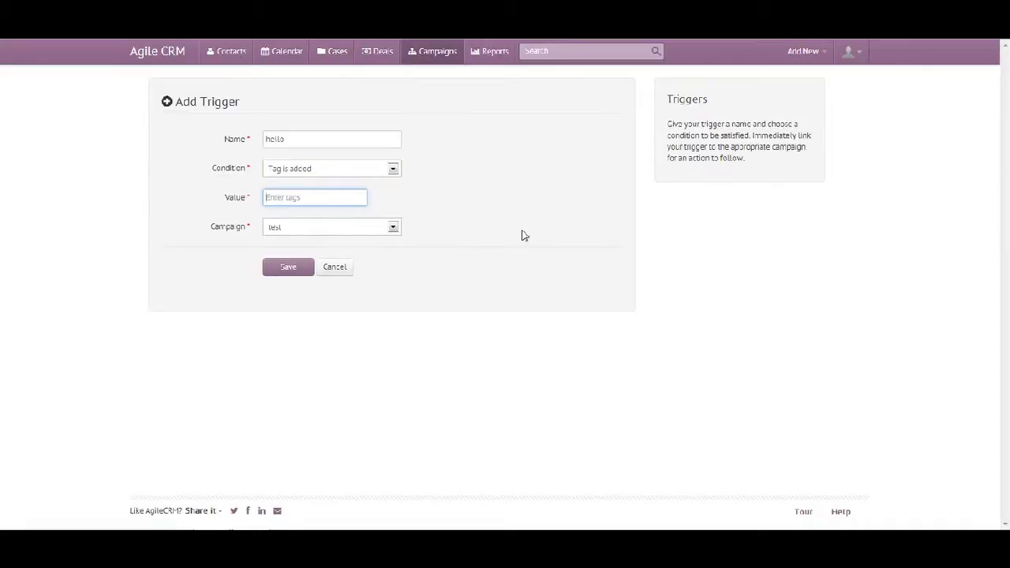
type("VIP")
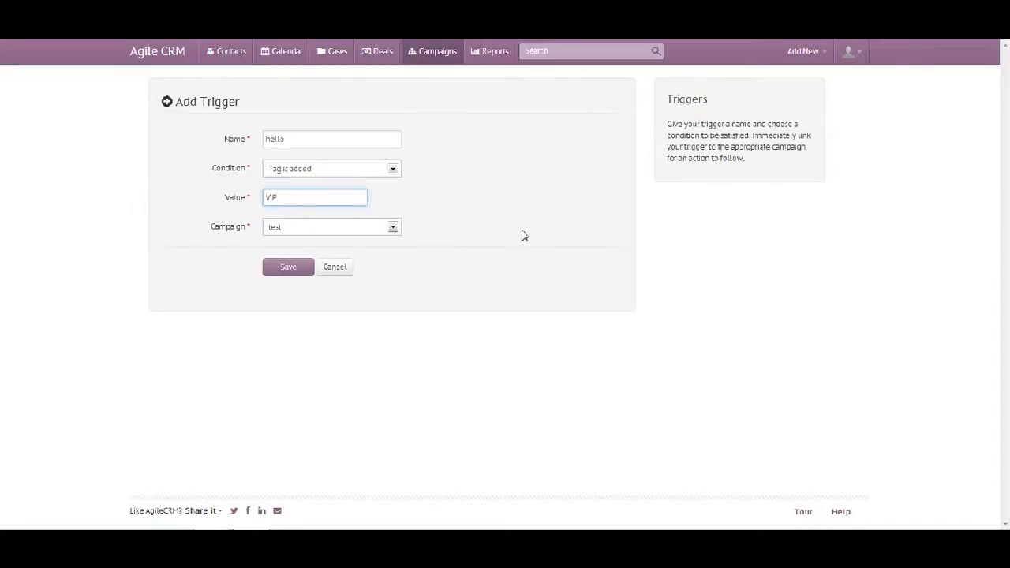
mouse_move(335, 246)
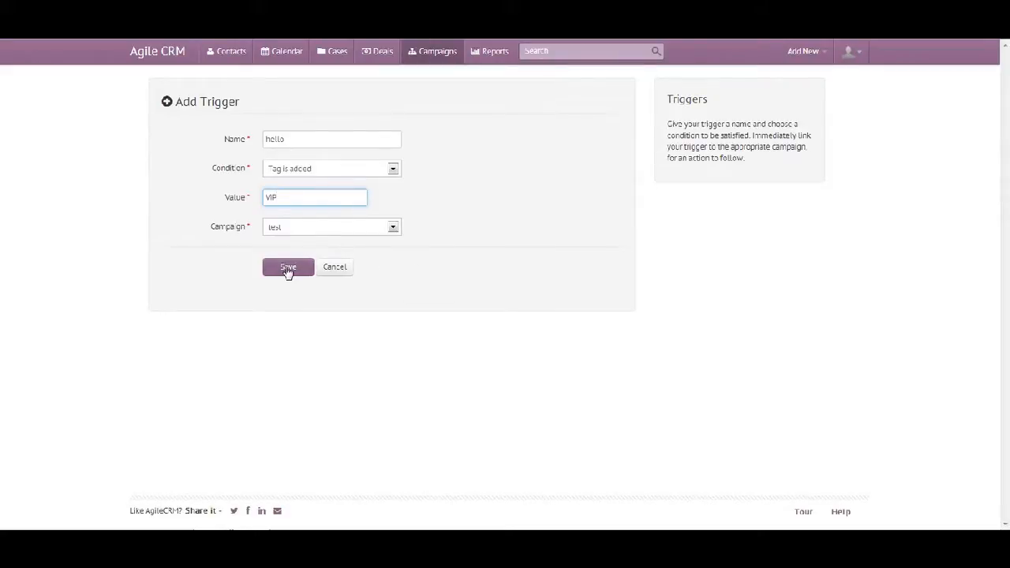
left_click(289, 267)
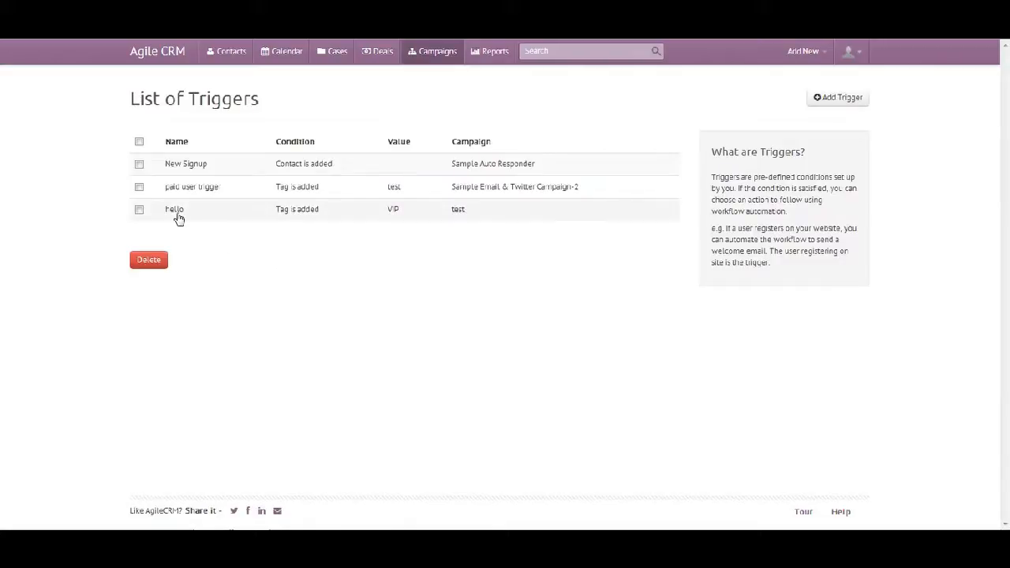
mouse_move(185, 222)
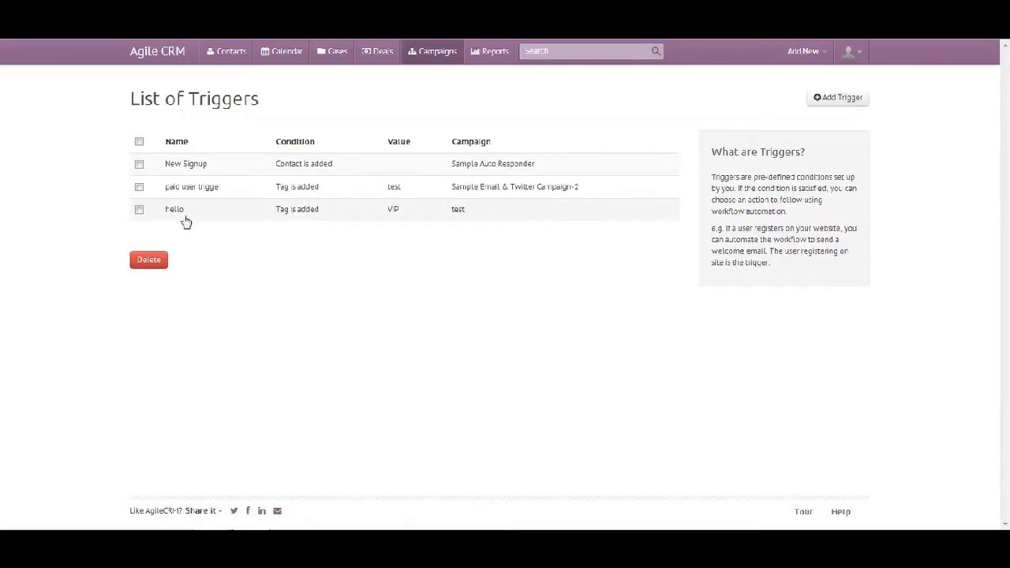
mouse_move(316, 219)
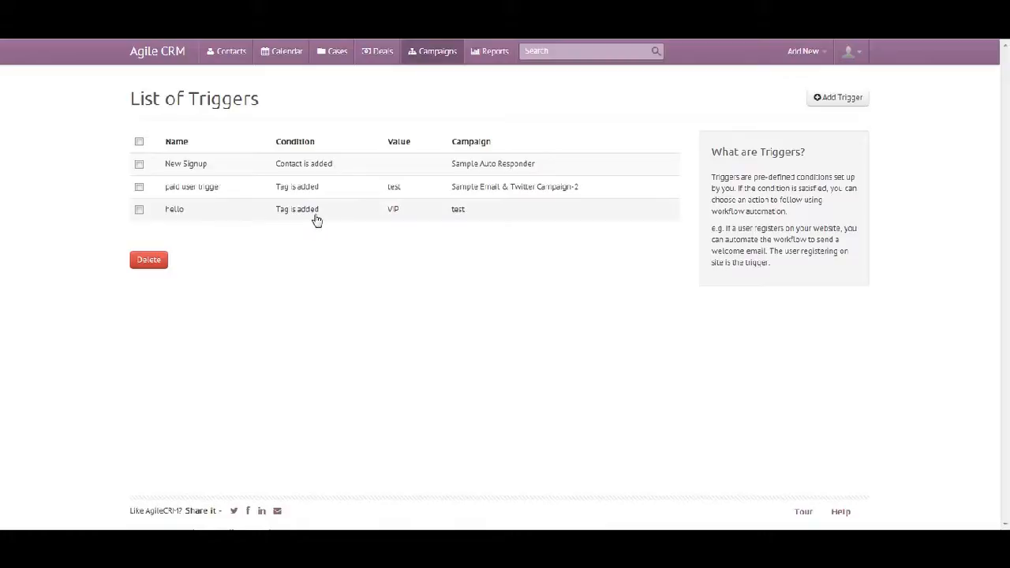
mouse_move(397, 224)
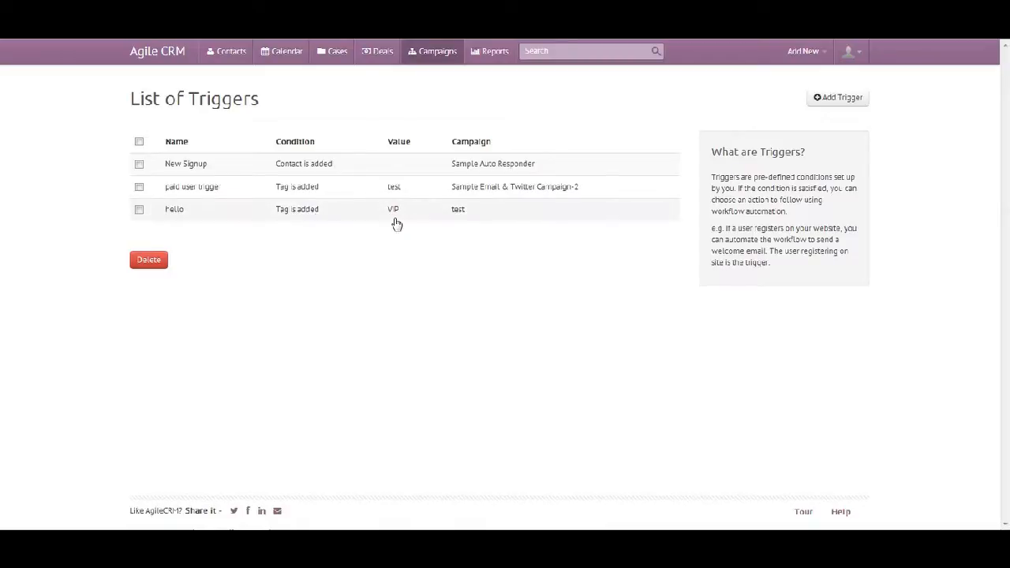
mouse_move(470, 227)
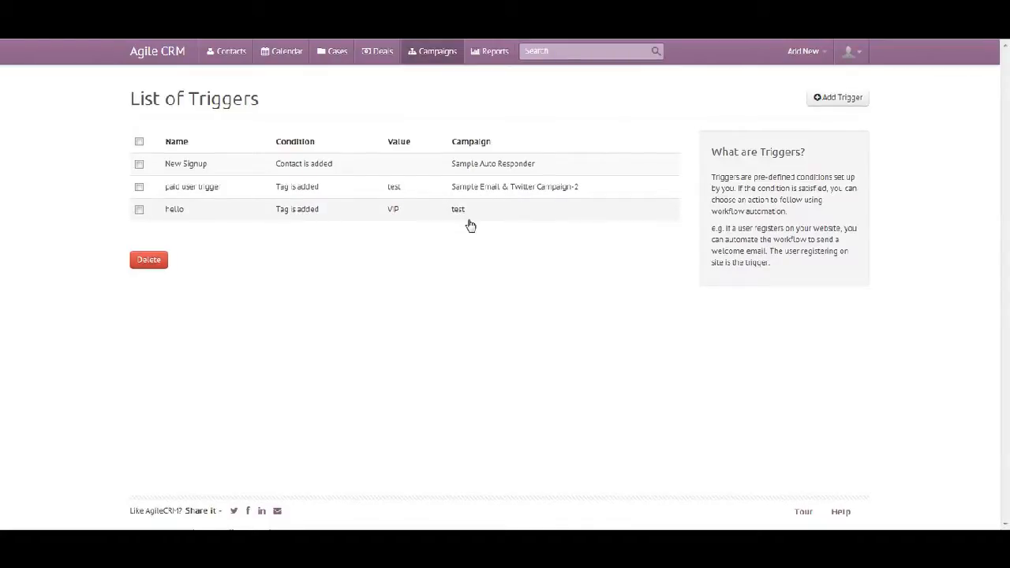
Open the Campaigns page to see the 'hello' trigger listed for test.
left_click(432, 51)
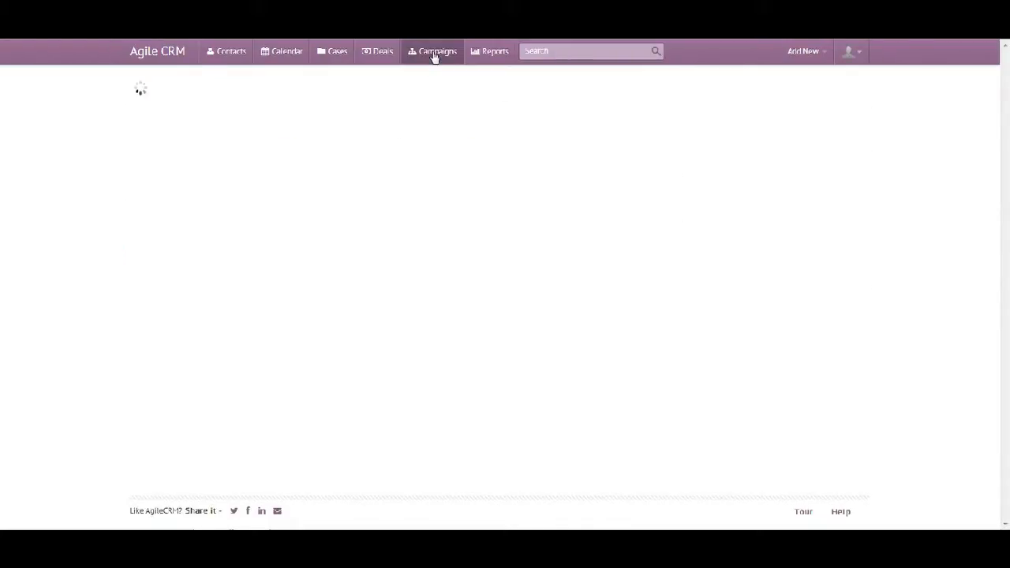
left_click(433, 51)
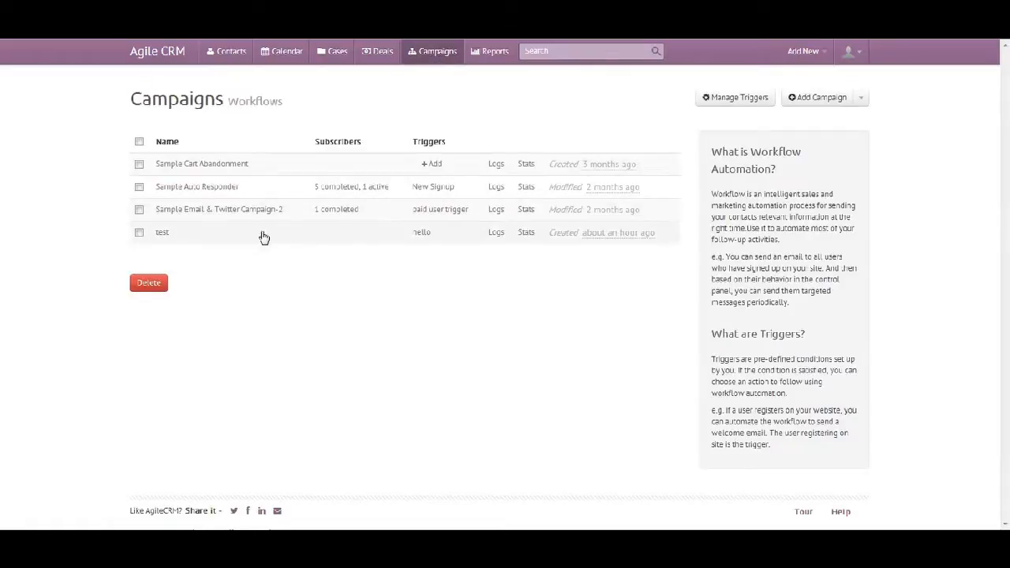
mouse_move(217, 242)
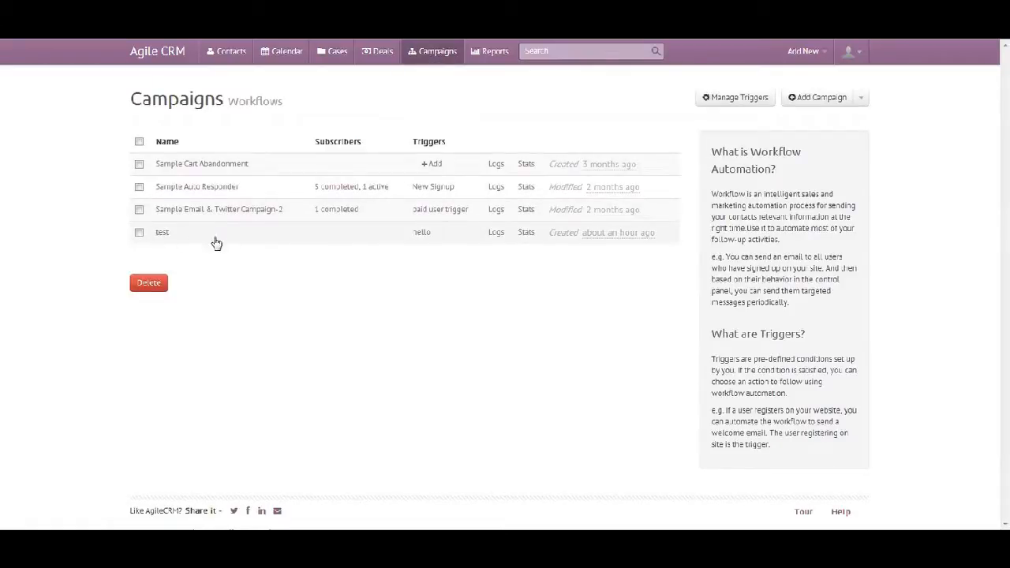